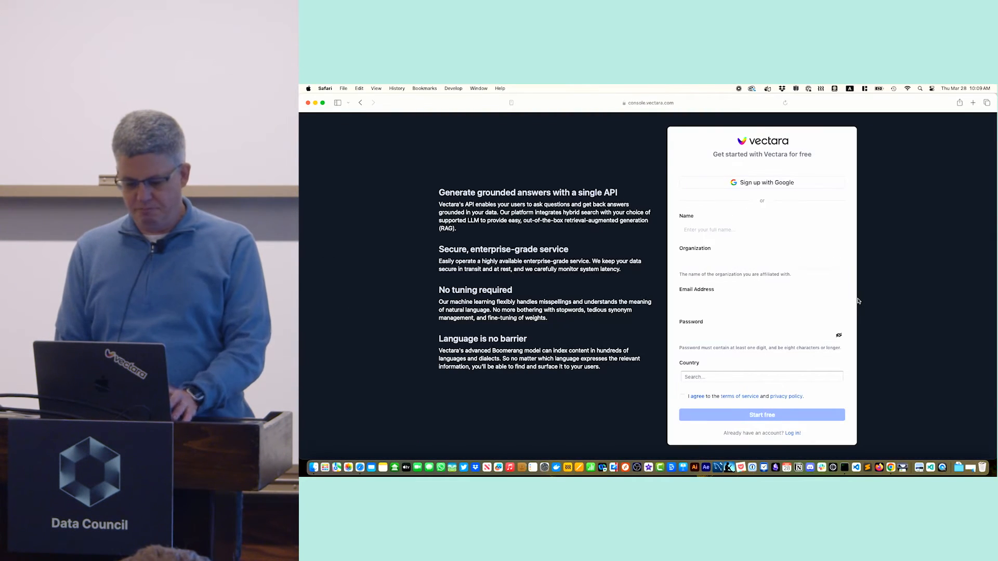
mouse_move(829, 283)
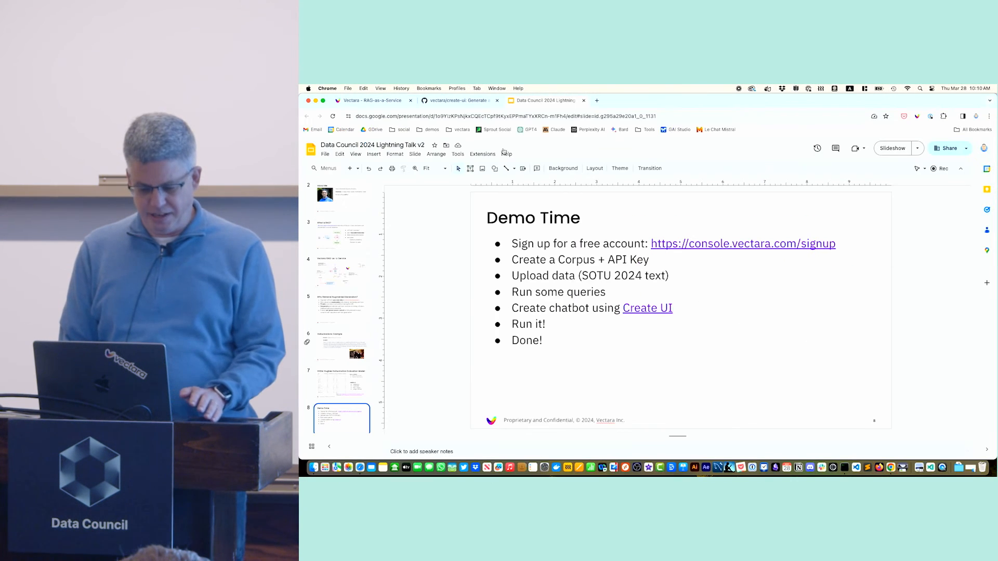
- Switch from the Demo Time slide to the Vectara console's Data page listing three corpora
left_click(372, 100)
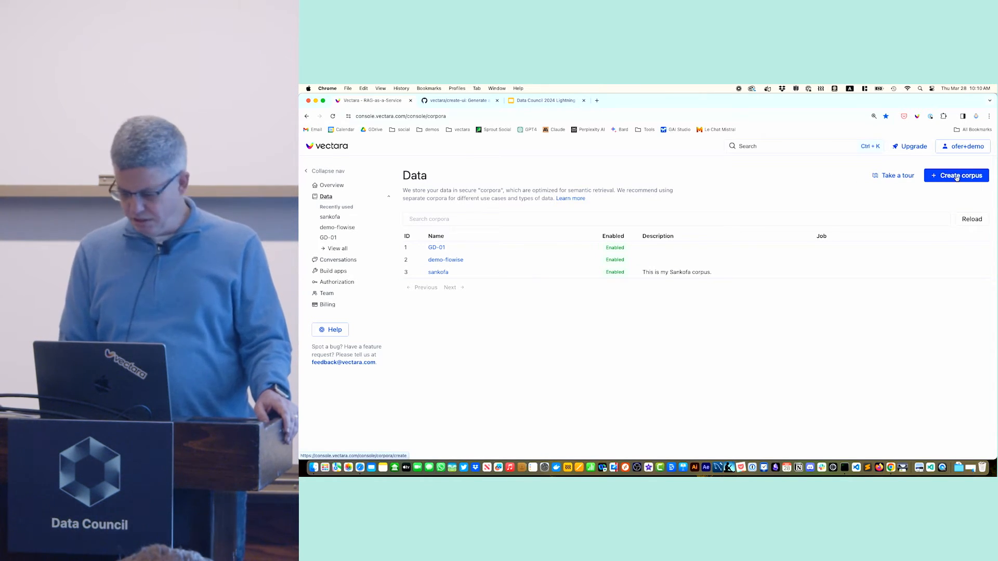
- Create corpus 'demo1' (app type decided later) described as 'This is a corpus for a demo in Data Council'
left_click(956, 175)
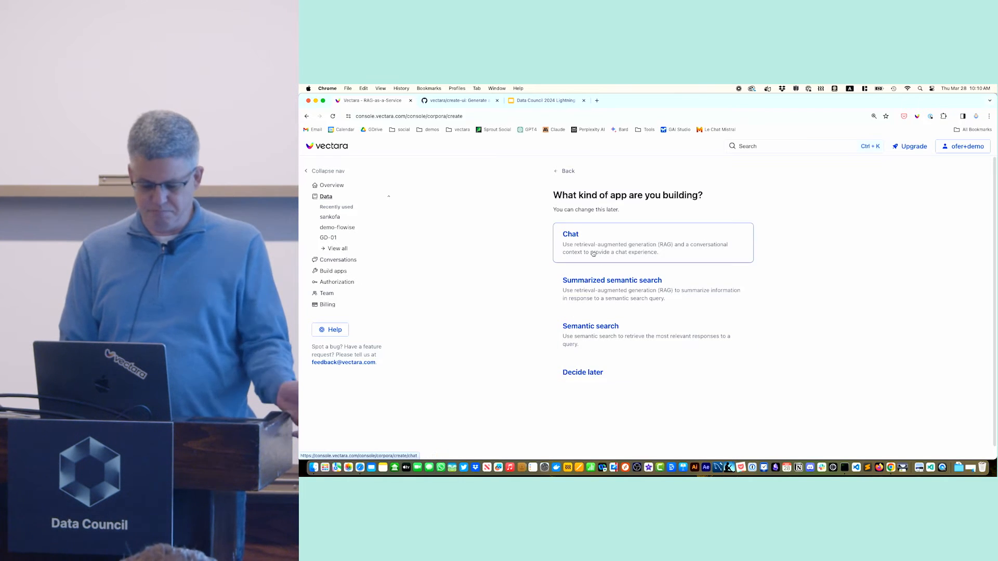
left_click(582, 372)
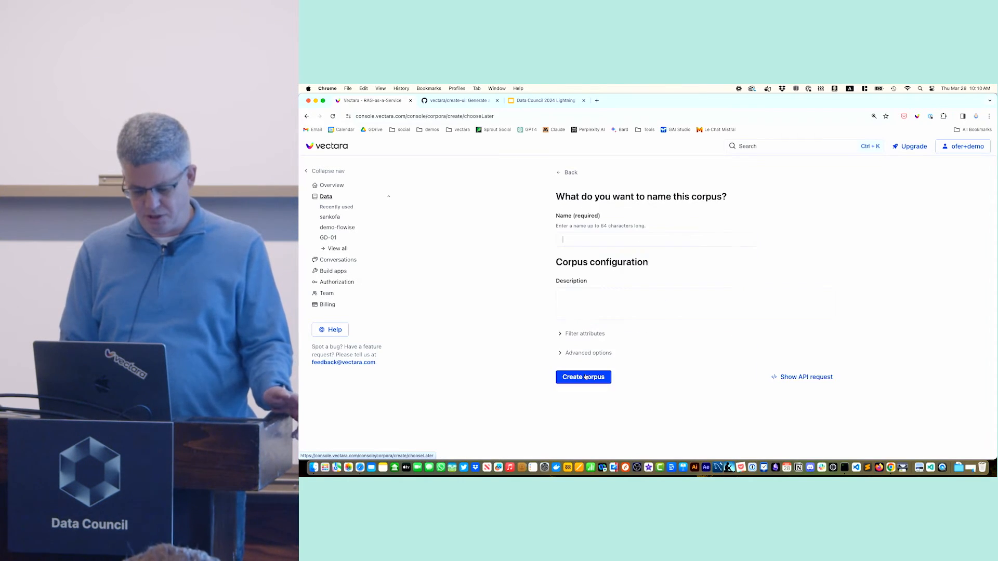
type("demo1")
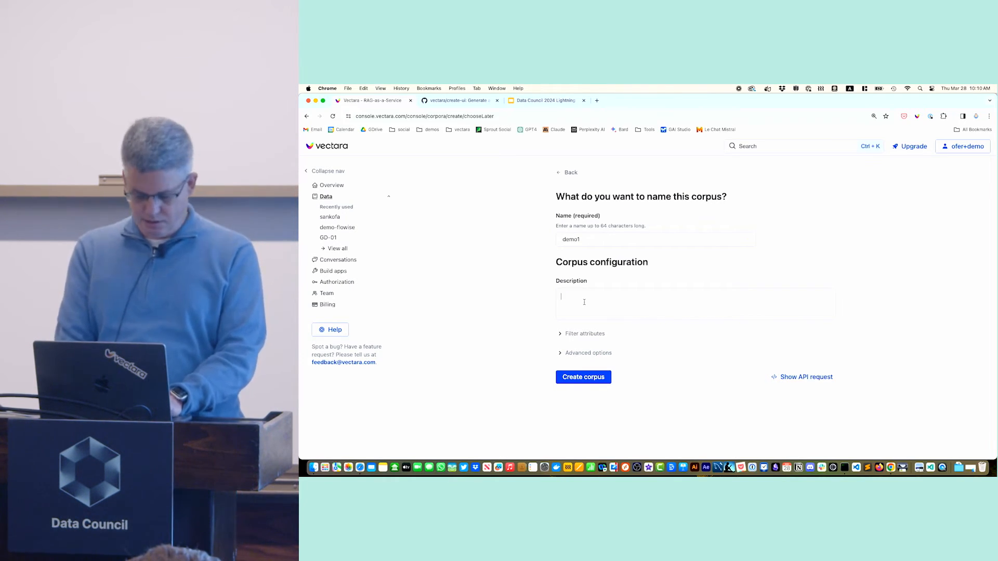
type("This is a corpus for")
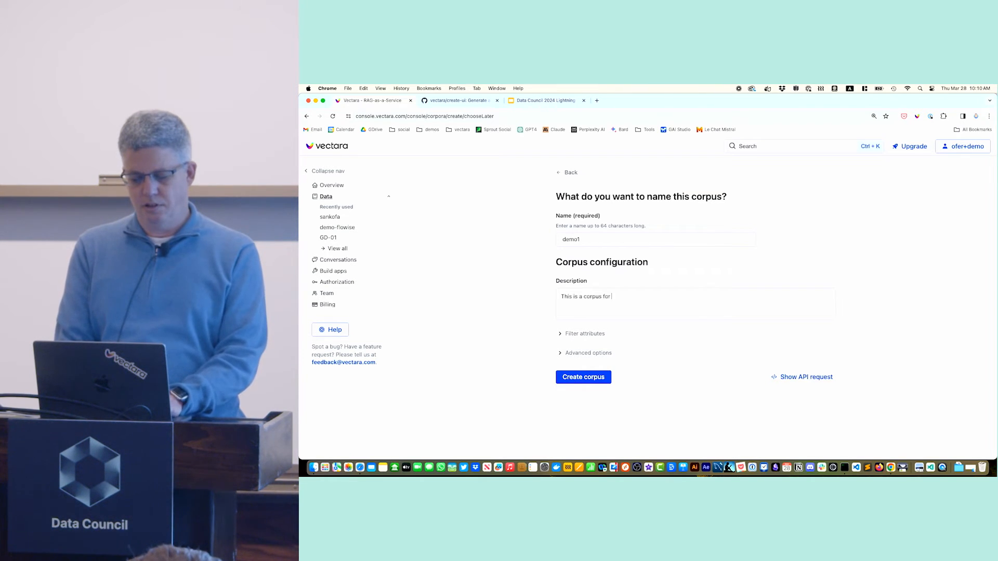
type("a demo in Data")
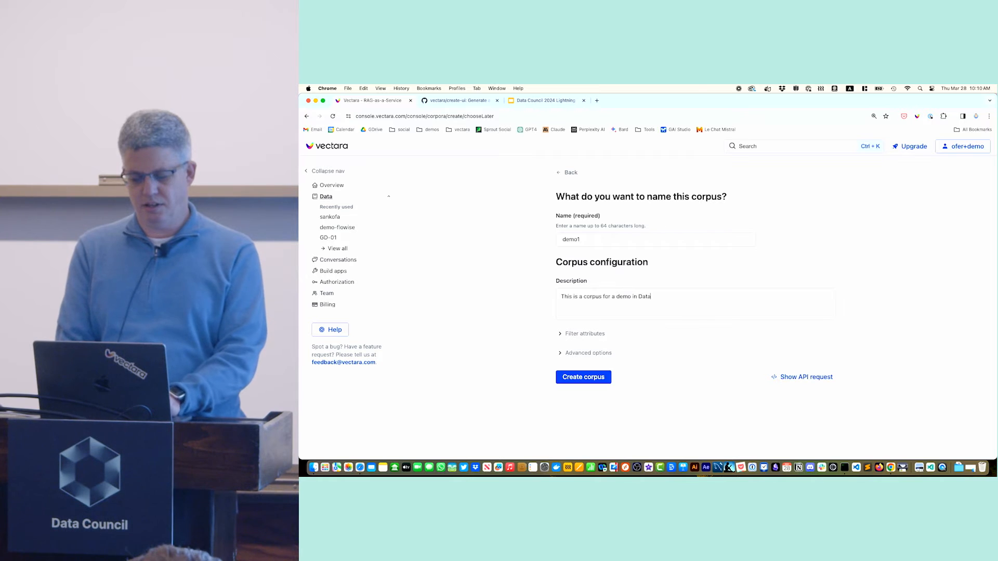
type("Council")
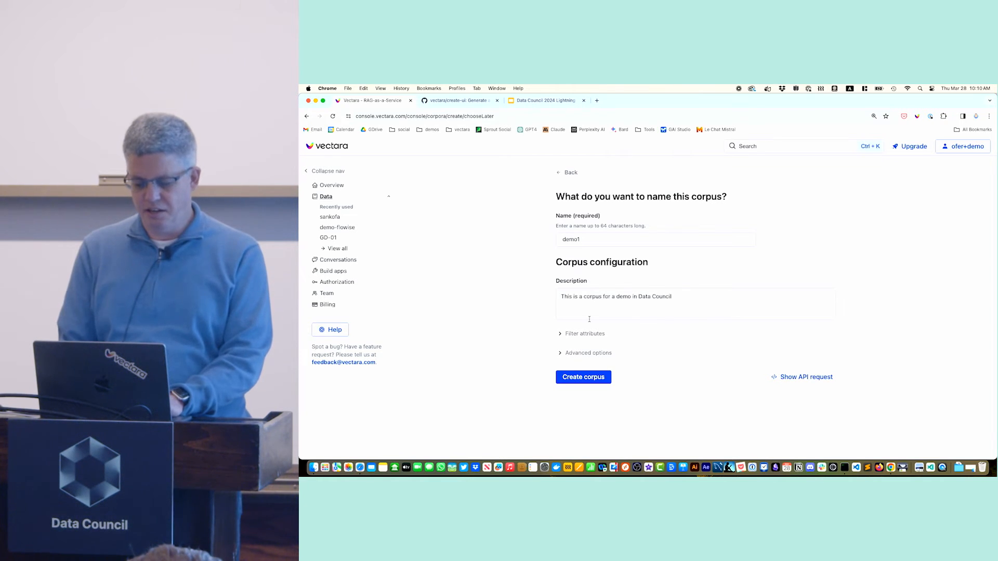
left_click(582, 376)
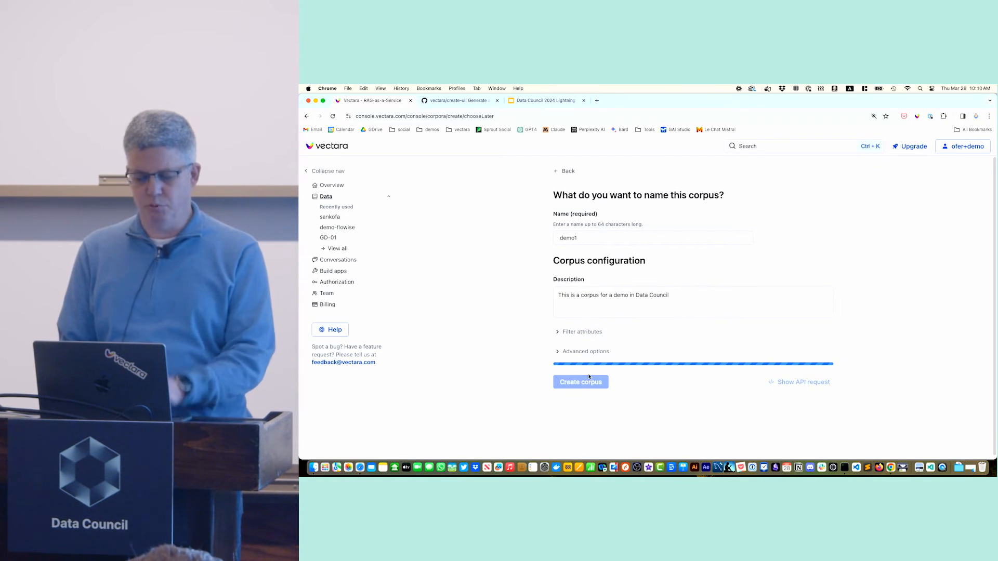
left_click(580, 381)
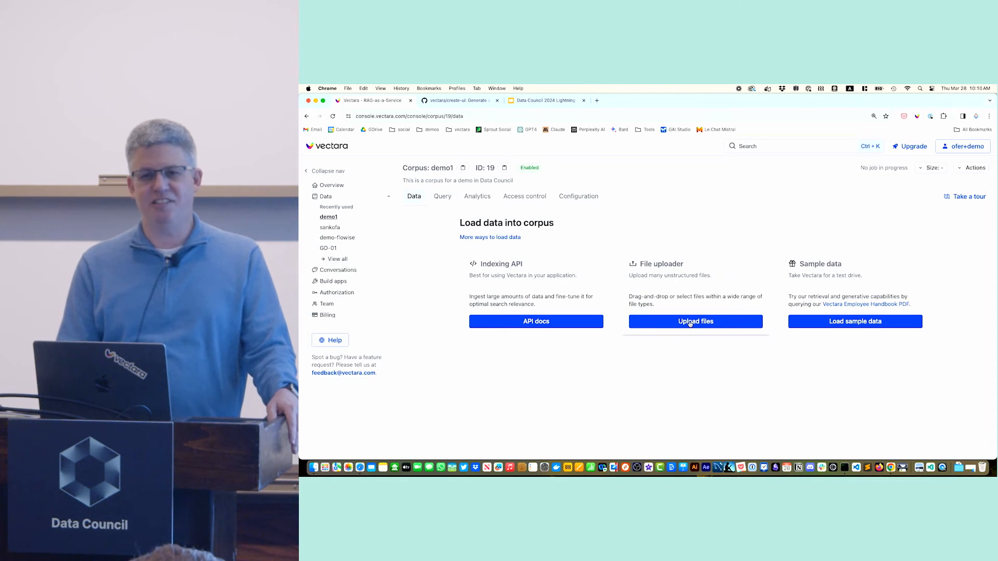
- Upload SOTU-2024.html from Finder into demo1 via the Upload files drop zone
left_click(695, 321)
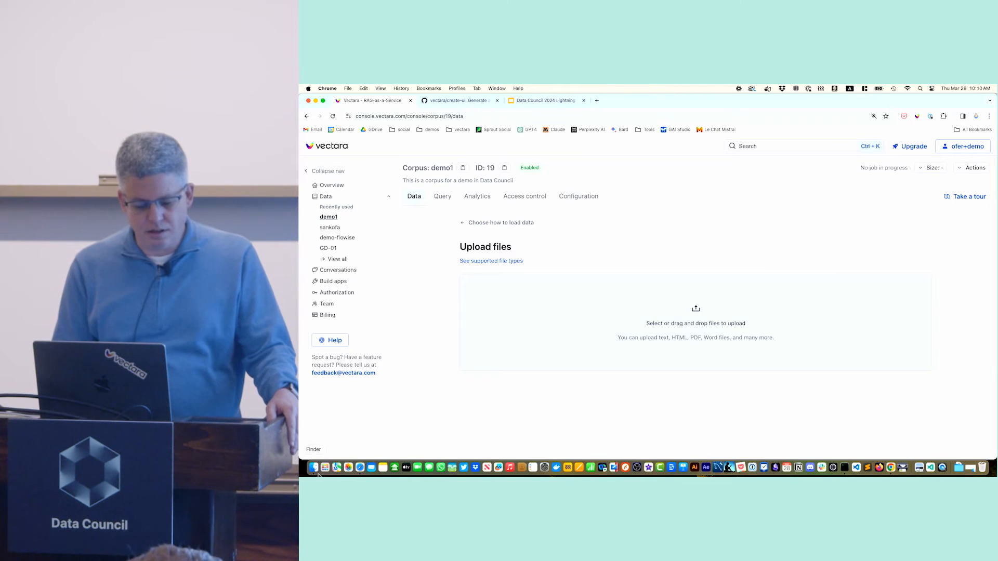
left_click(696, 322)
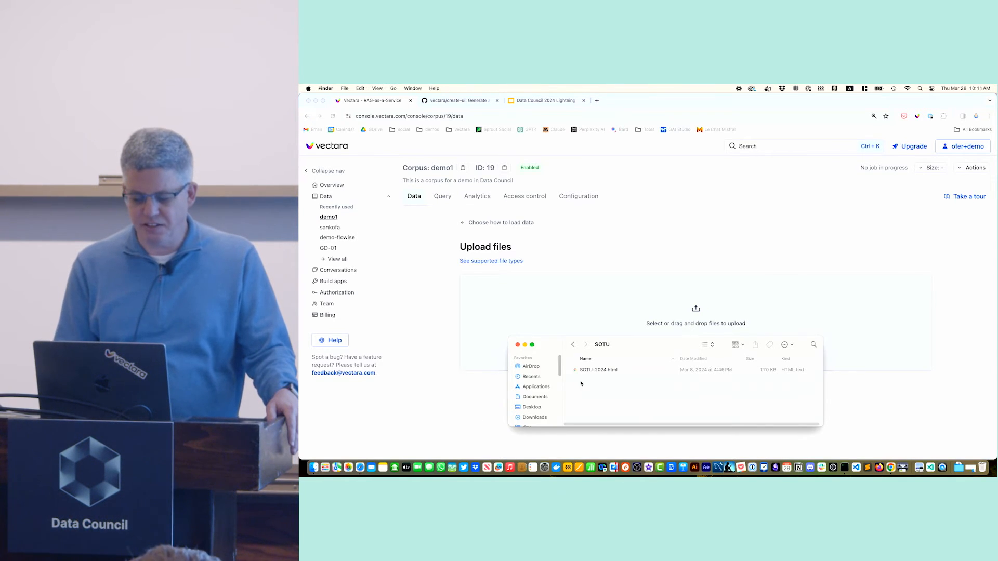
left_click(599, 370)
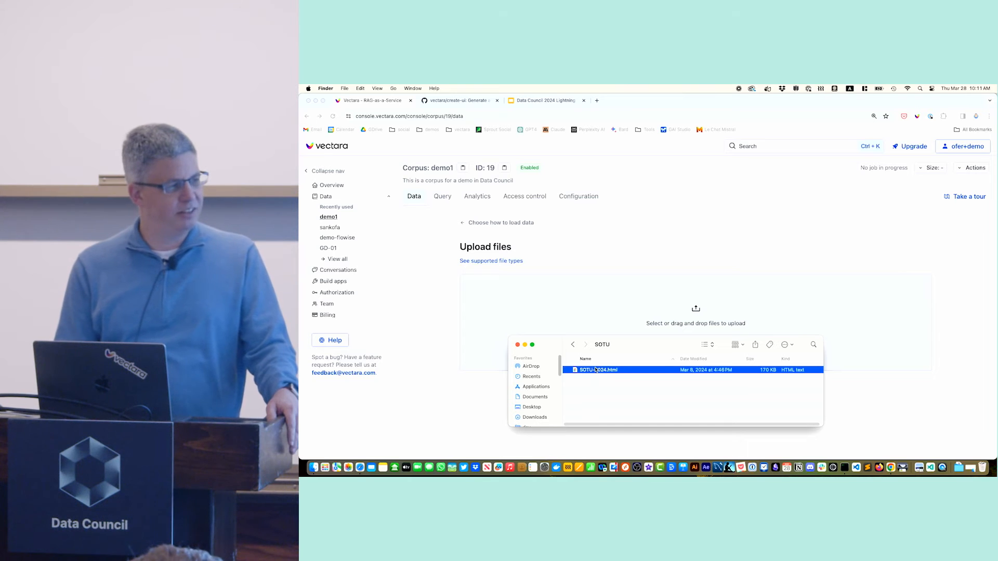
left_click_drag(596, 370, 570, 317)
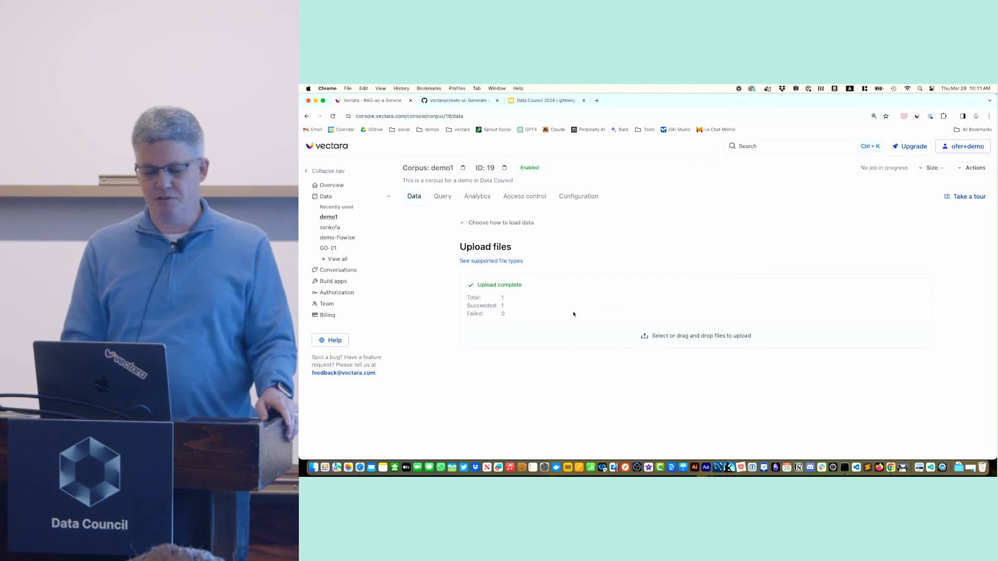
mouse_move(538, 308)
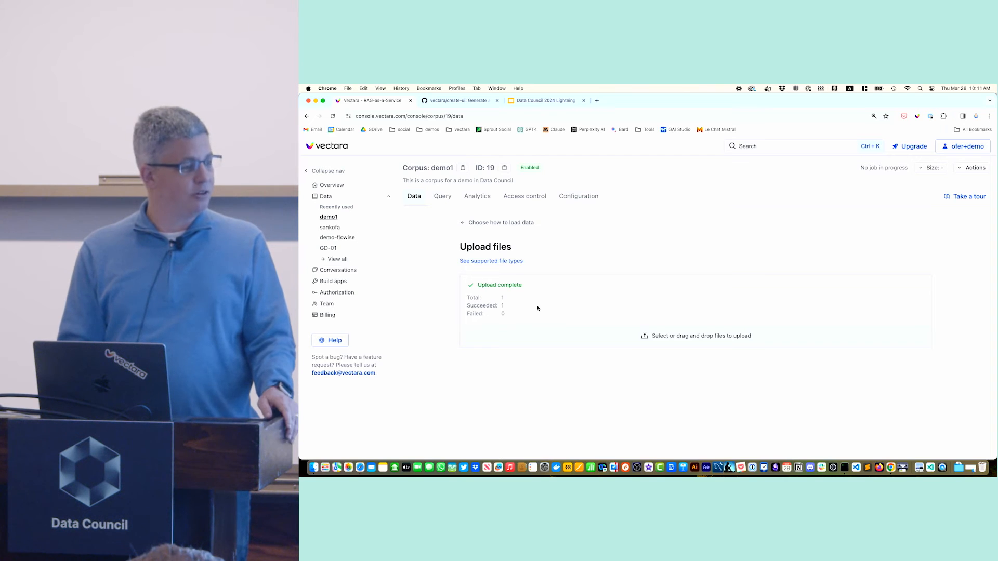
mouse_move(443, 196)
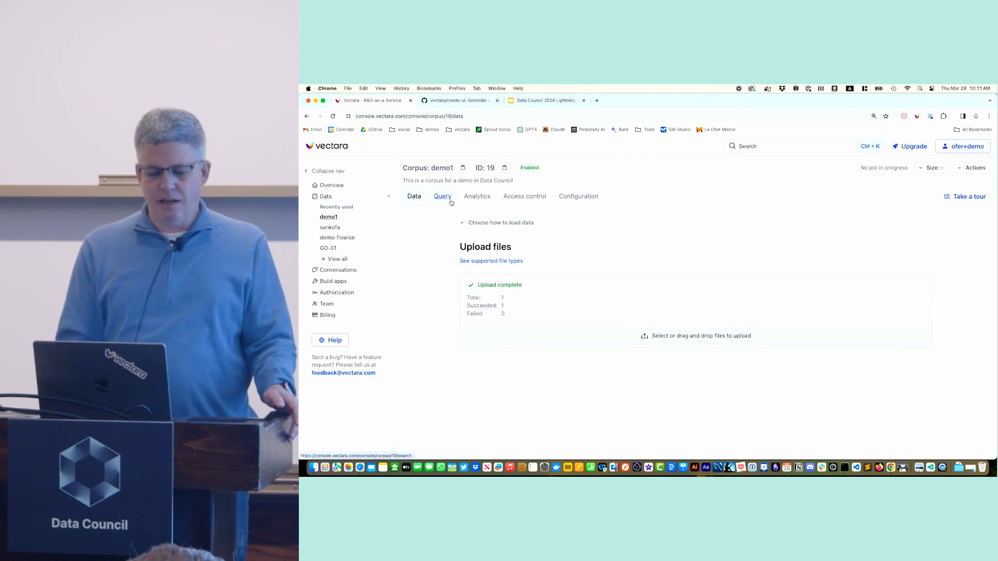
- Ask demo1 in Chat mode 'What did the president say about the economy?' and get a 4-fact answer
left_click(443, 196)
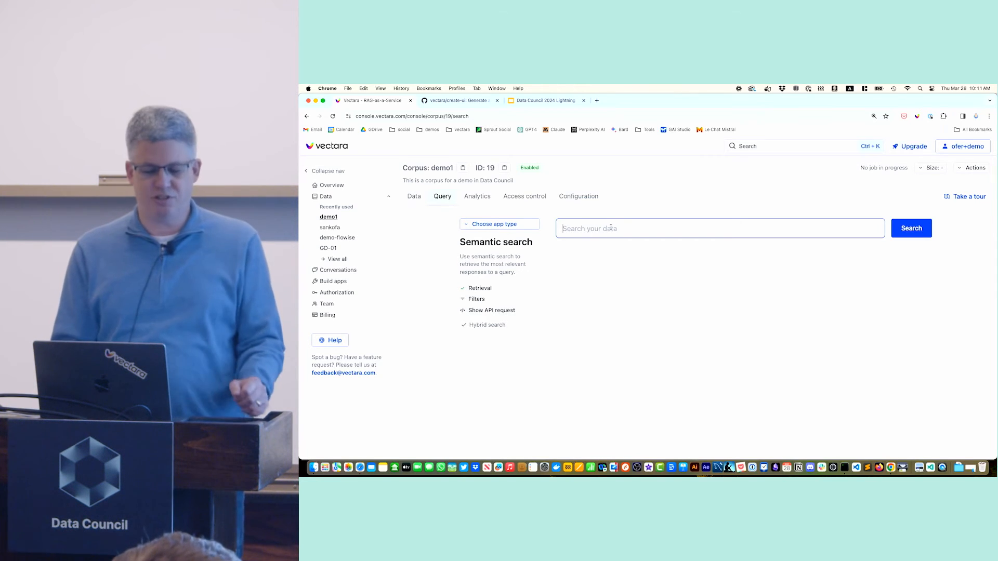
left_click(499, 224)
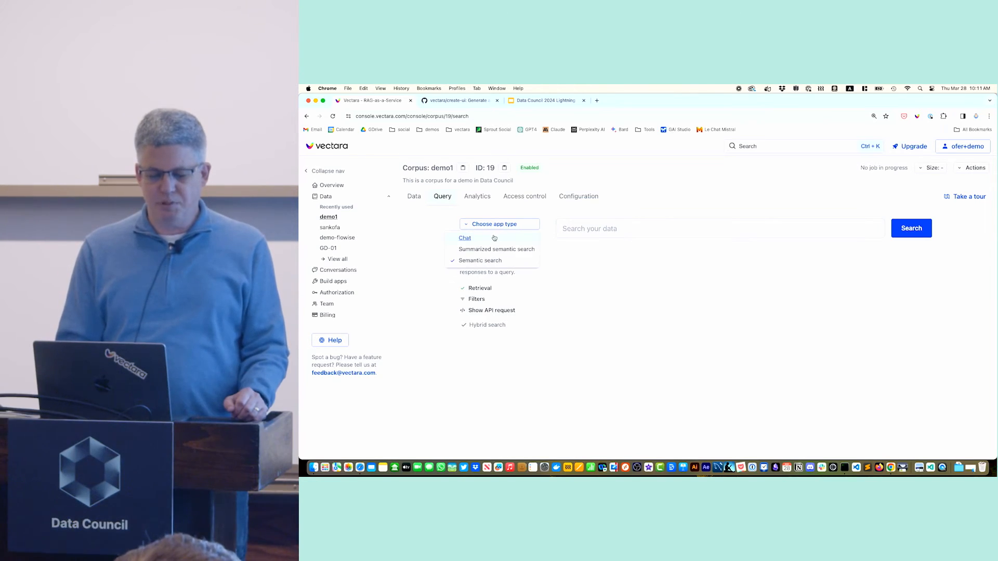
left_click(465, 237)
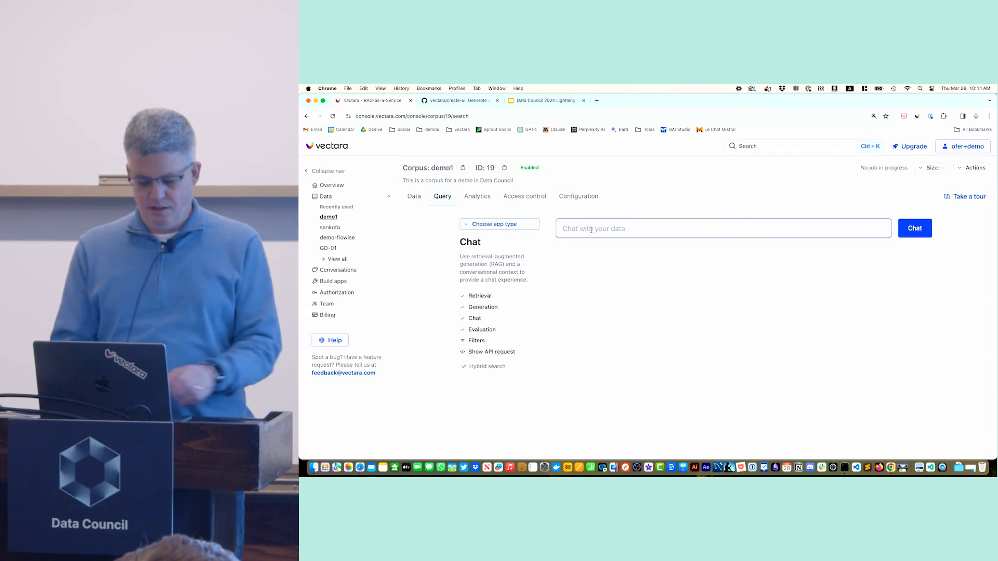
type("What did the president say about the economy")
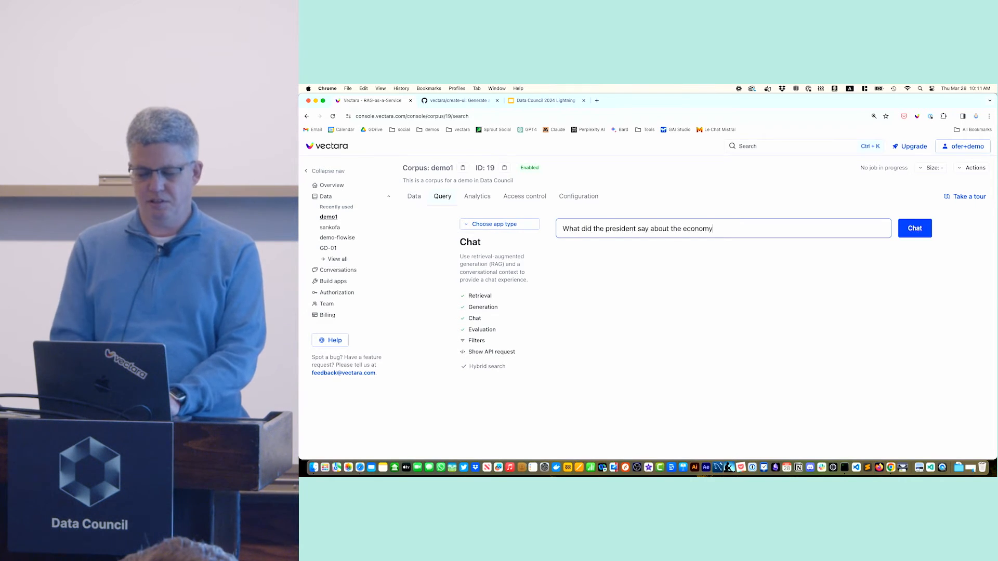
left_click(914, 227)
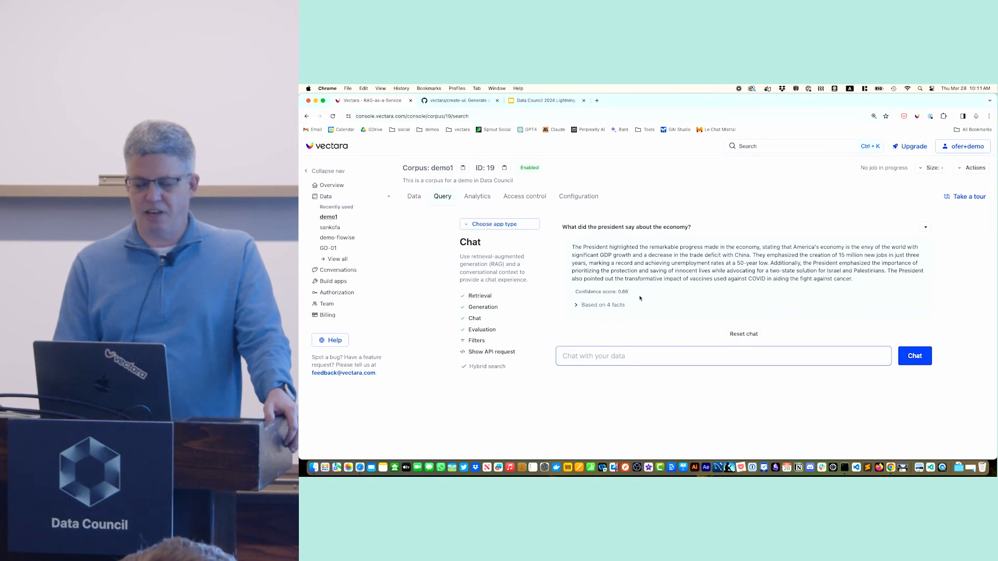
left_click(598, 304)
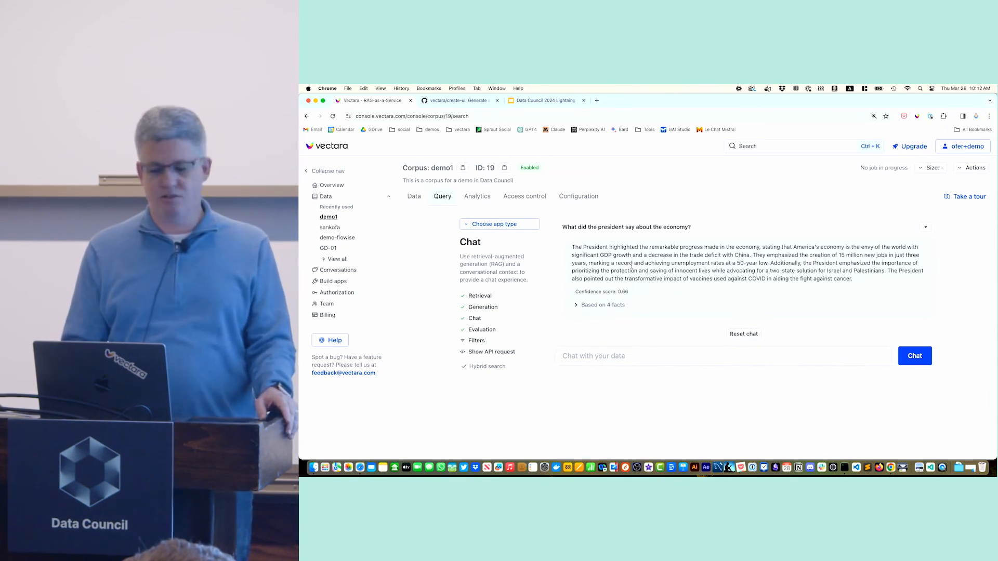
left_click(455, 101)
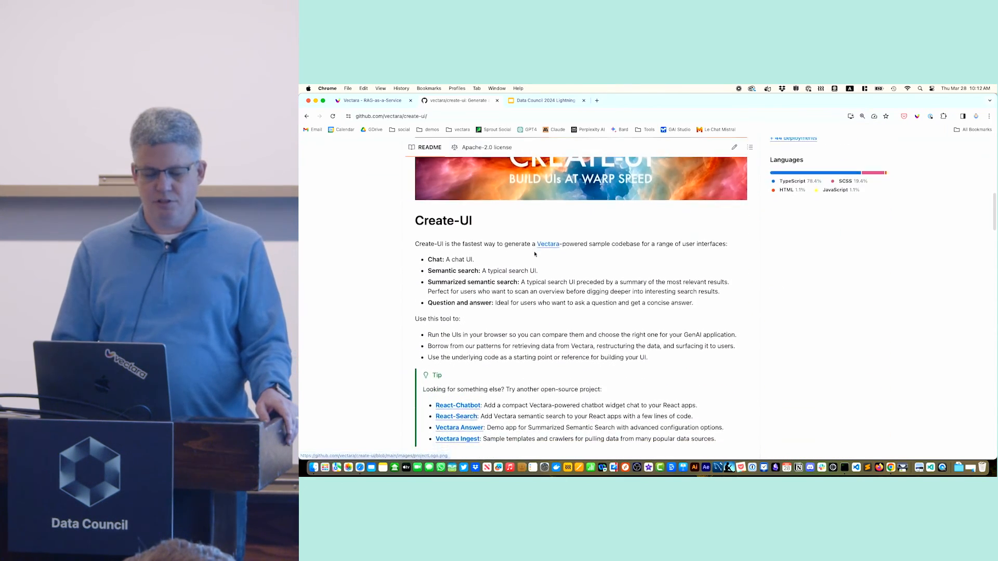
scroll("down", 3)
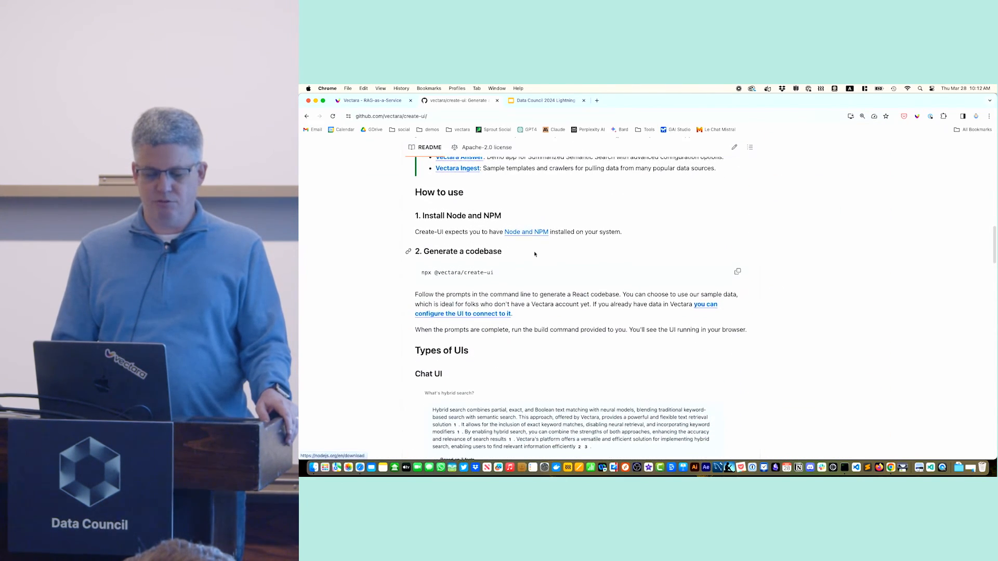
scroll("down", 3)
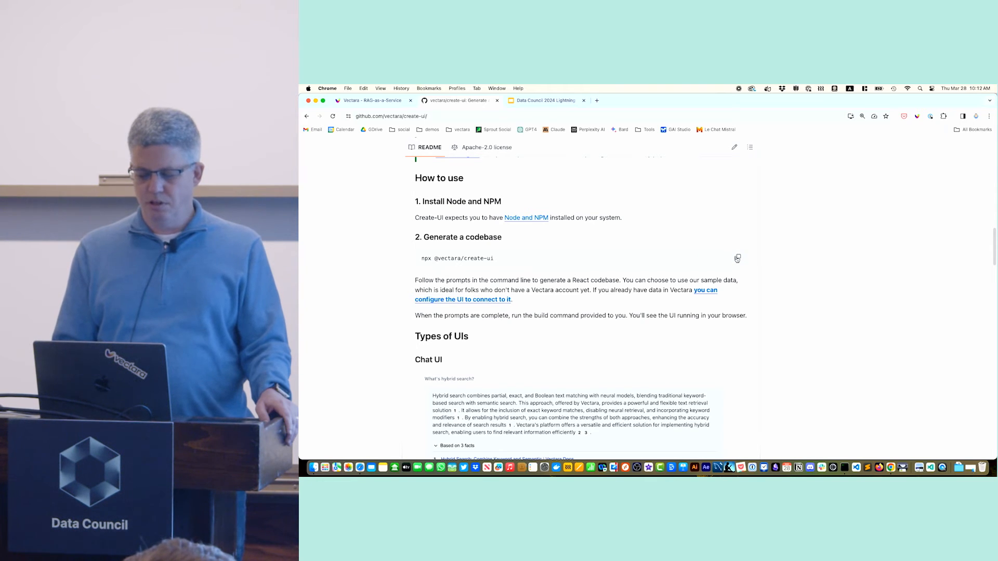
left_click(737, 259)
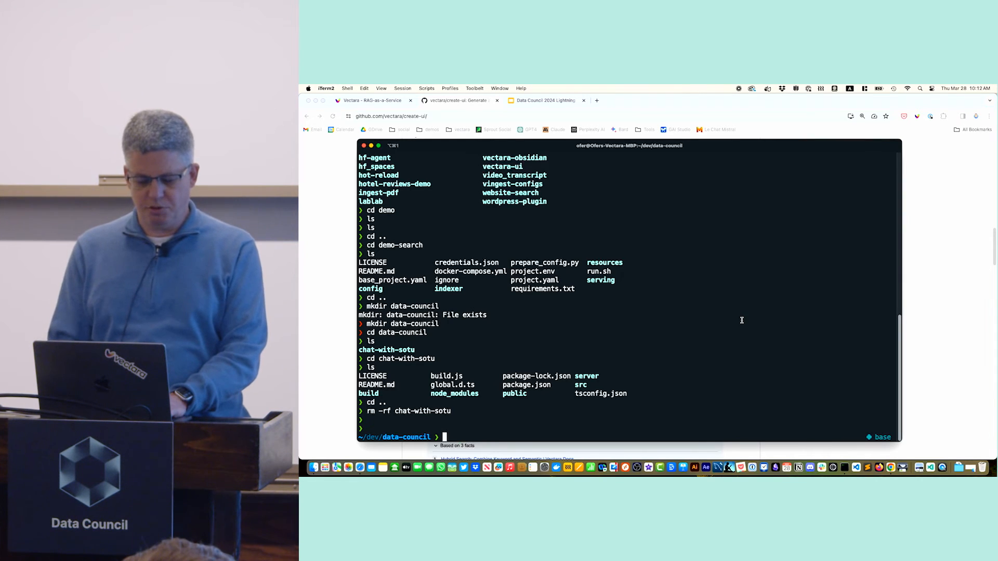
type("npx @vectara/create-ui")
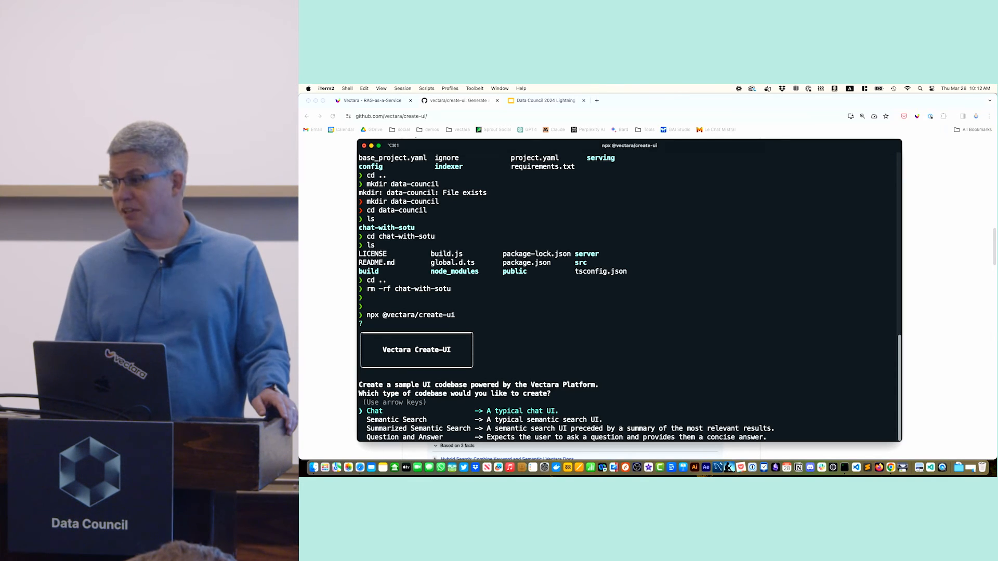
key("down")
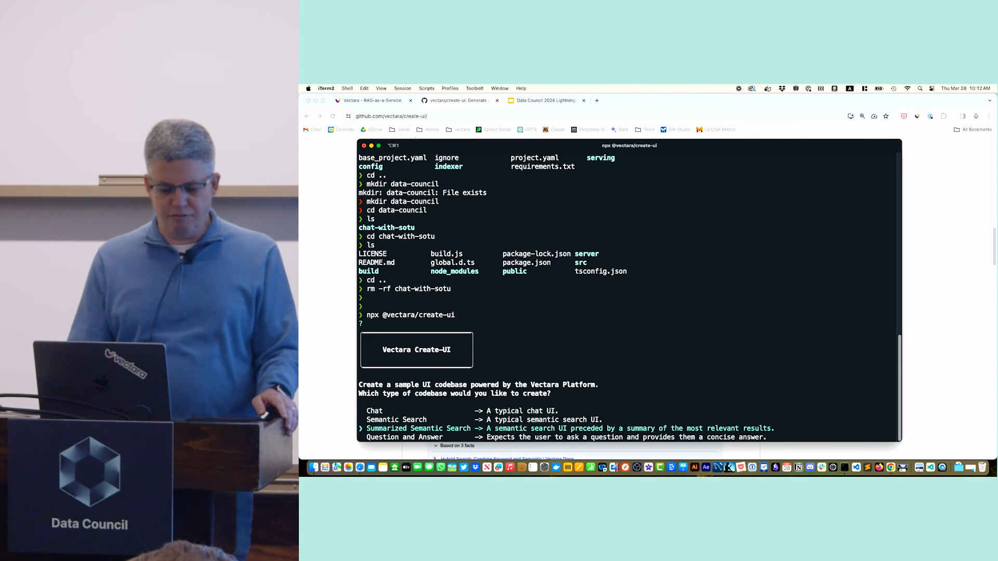
key("up")
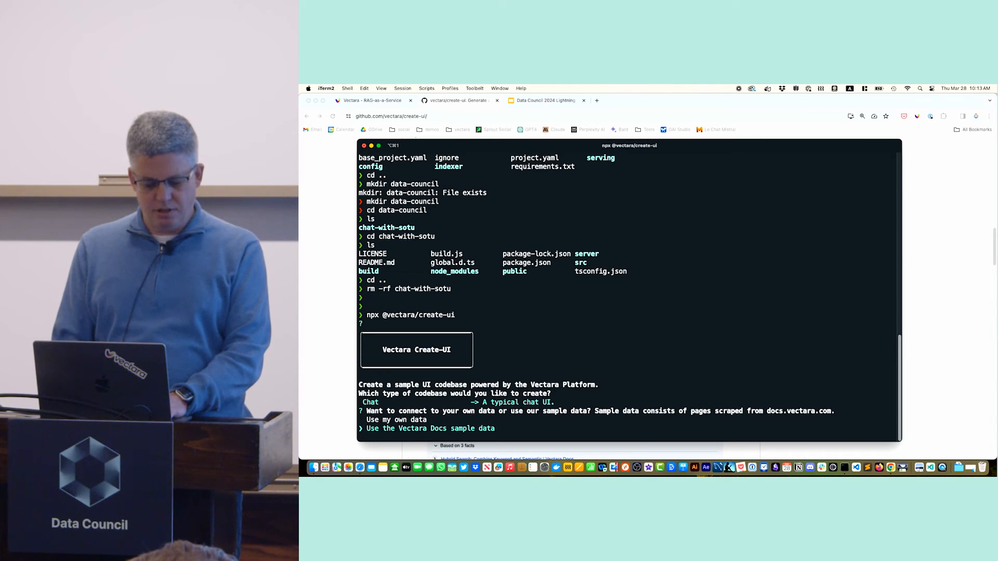
key("up")
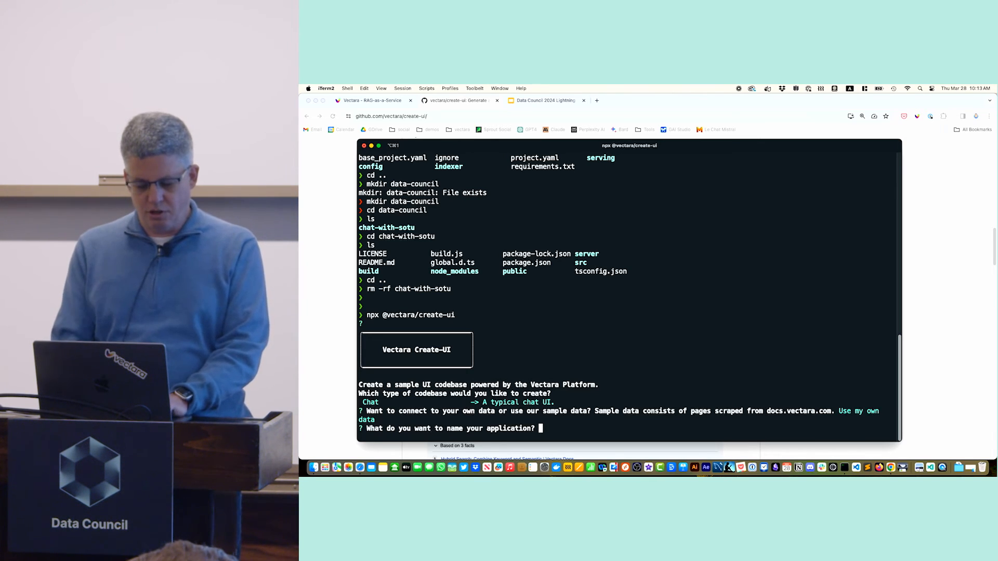
type("Ask S")
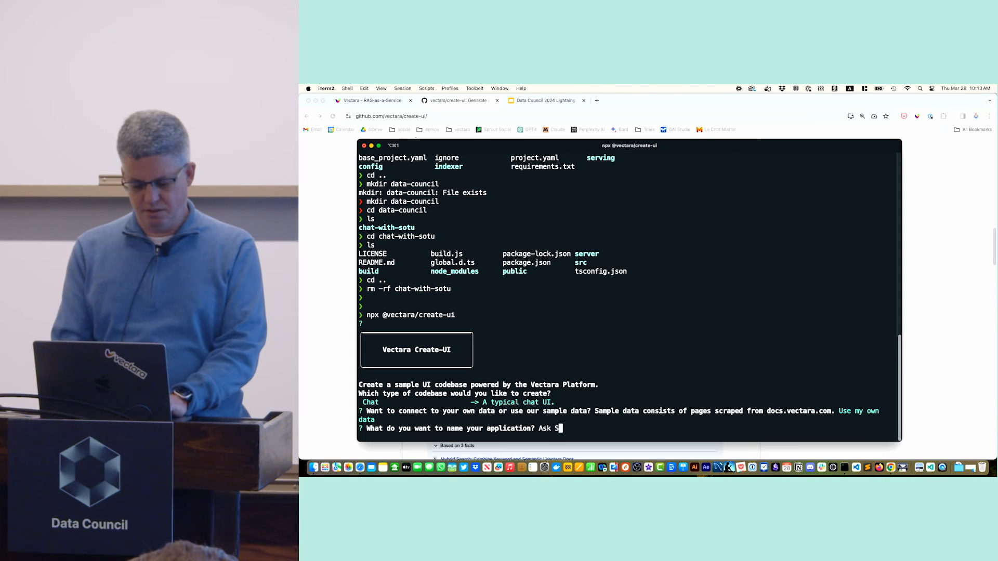
type("O")
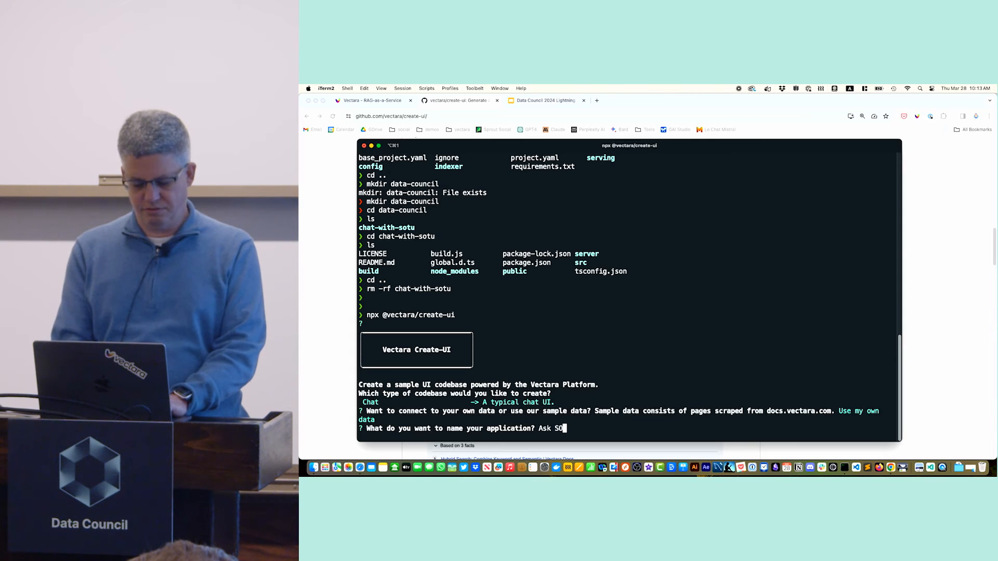
type("TU")
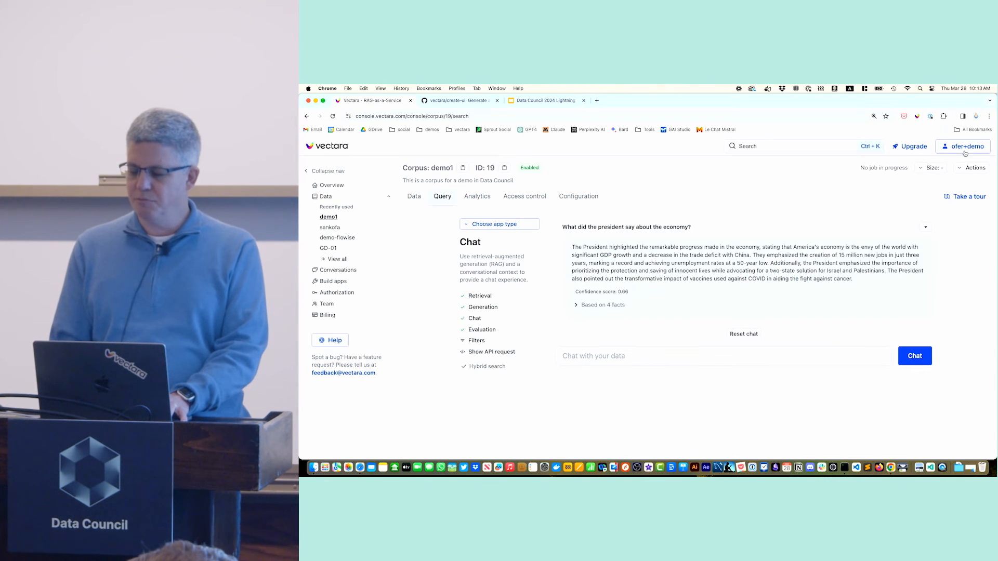
- Enter the Vectara customer ID taken from the console account menu into the wizard
left_click(962, 145)
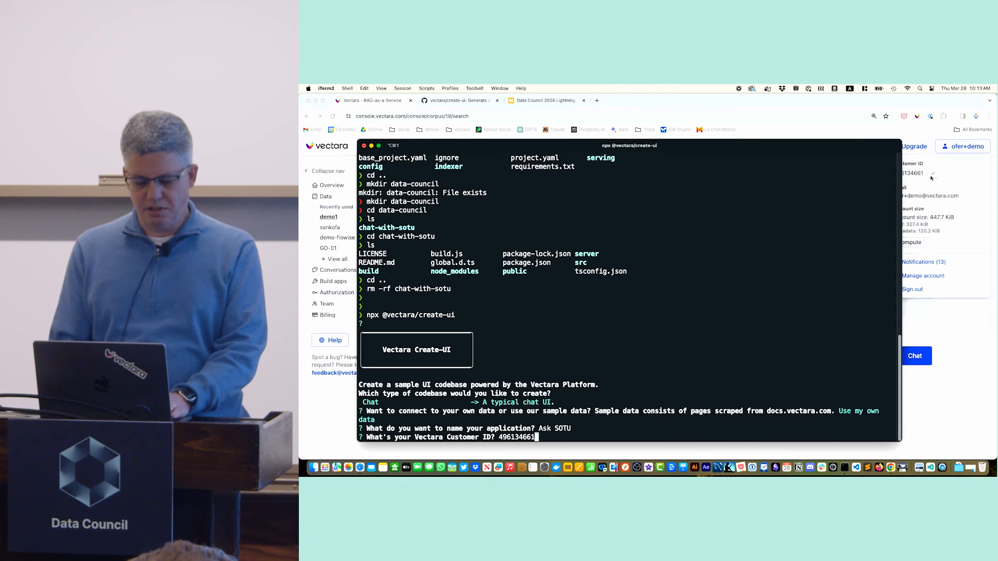
key("enter")
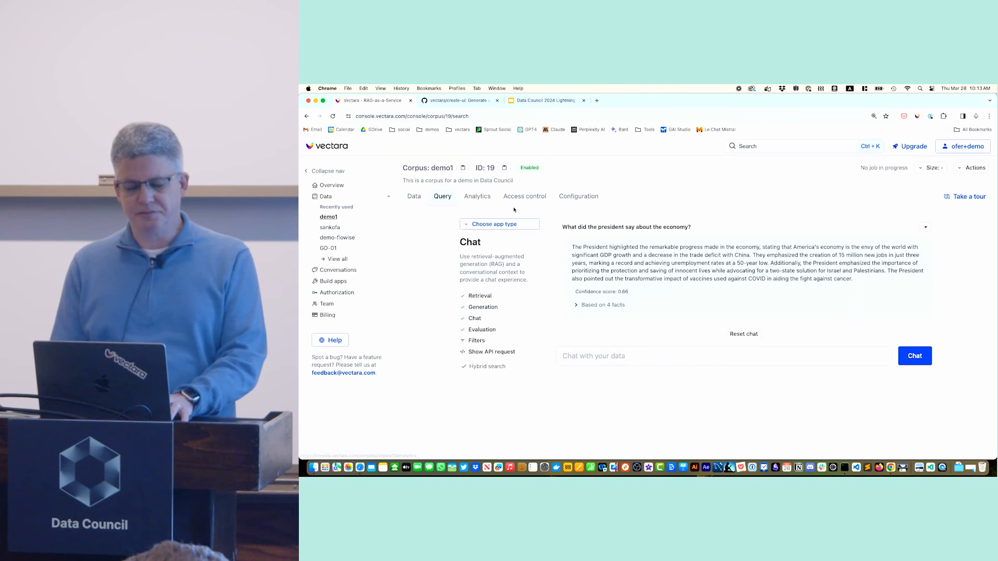
- Create a QueryService API key 'demo-key' for corpus demo1 under Access control
left_click(524, 196)
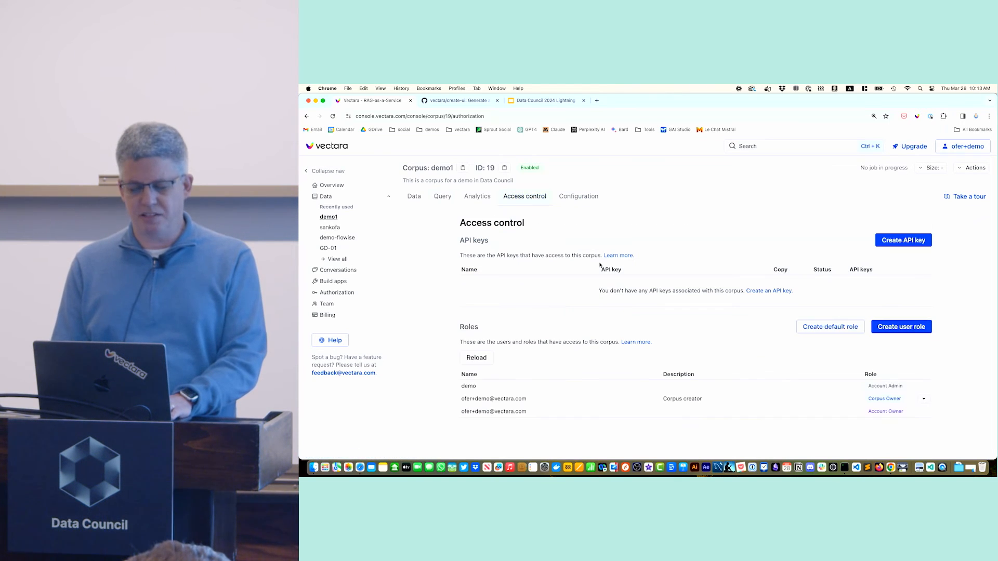
left_click(903, 240)
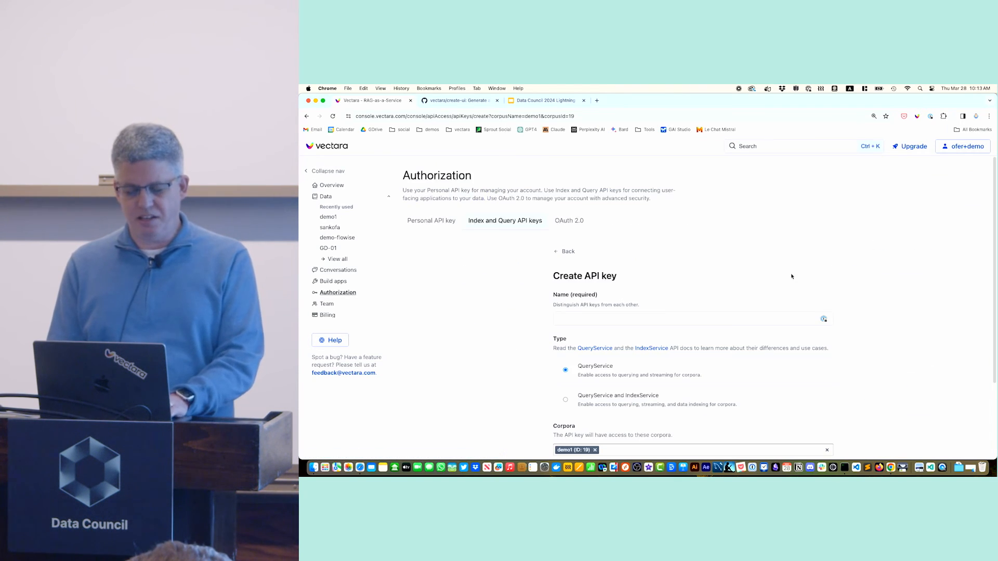
type("demop-key")
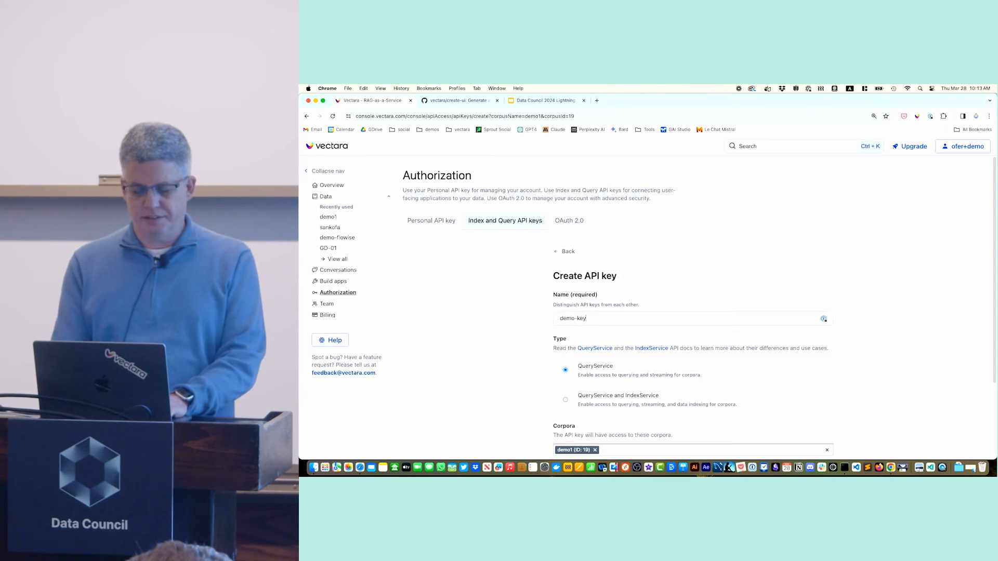
scroll("down", 3)
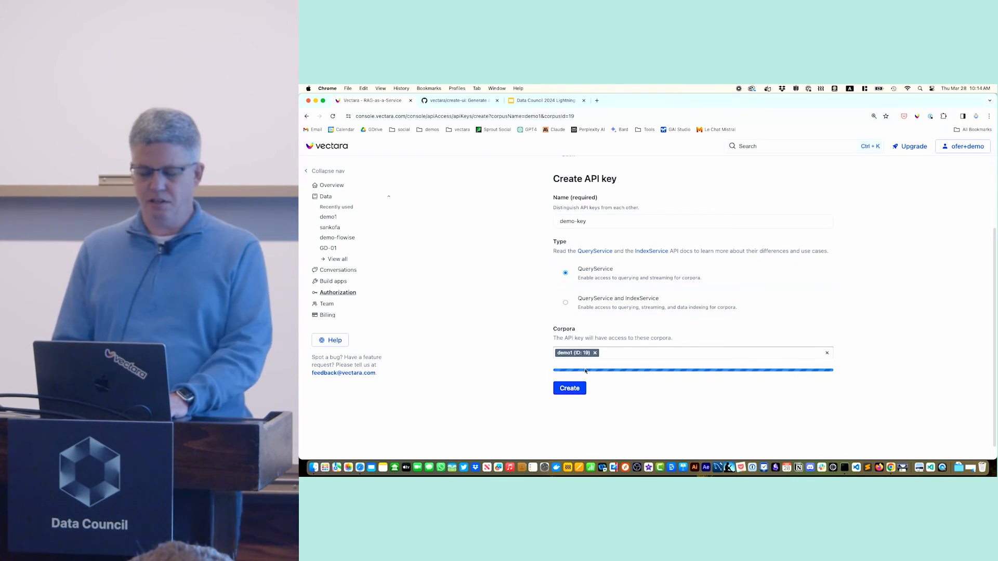
left_click(568, 388)
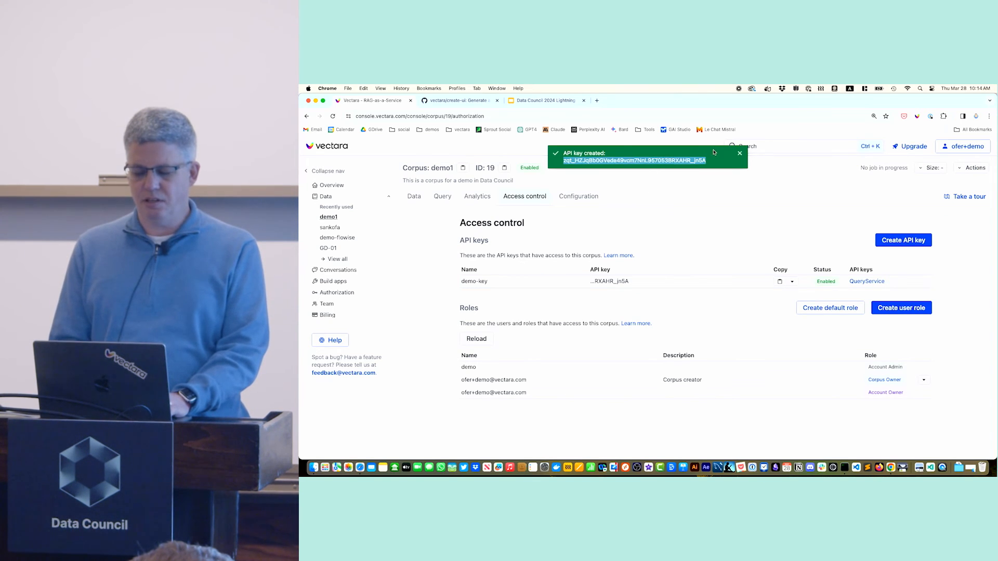
- Finish the wizard with corpus ID 19, the API key and N to sample questions, then npm install in ask-sotu
left_click(739, 154)
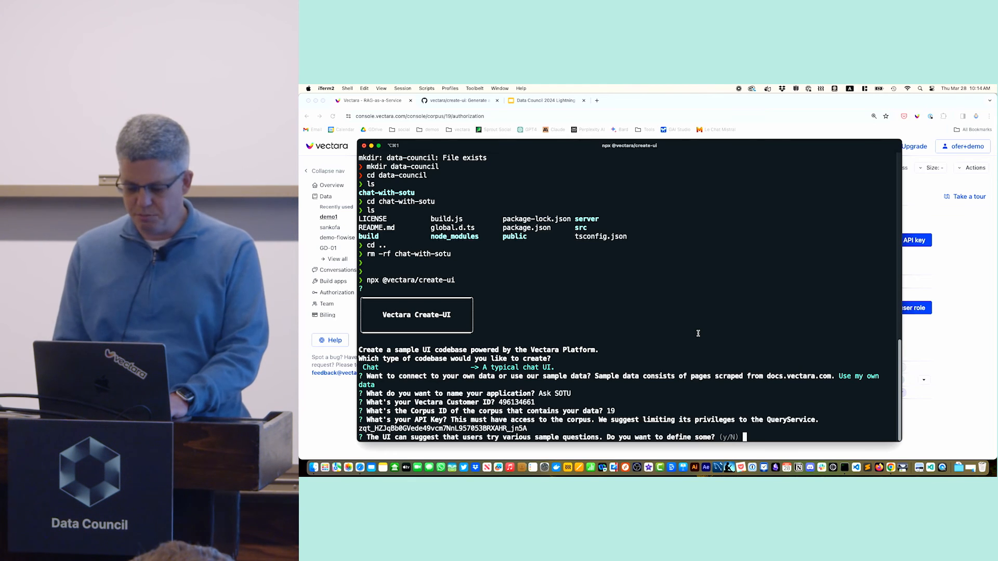
type("No")
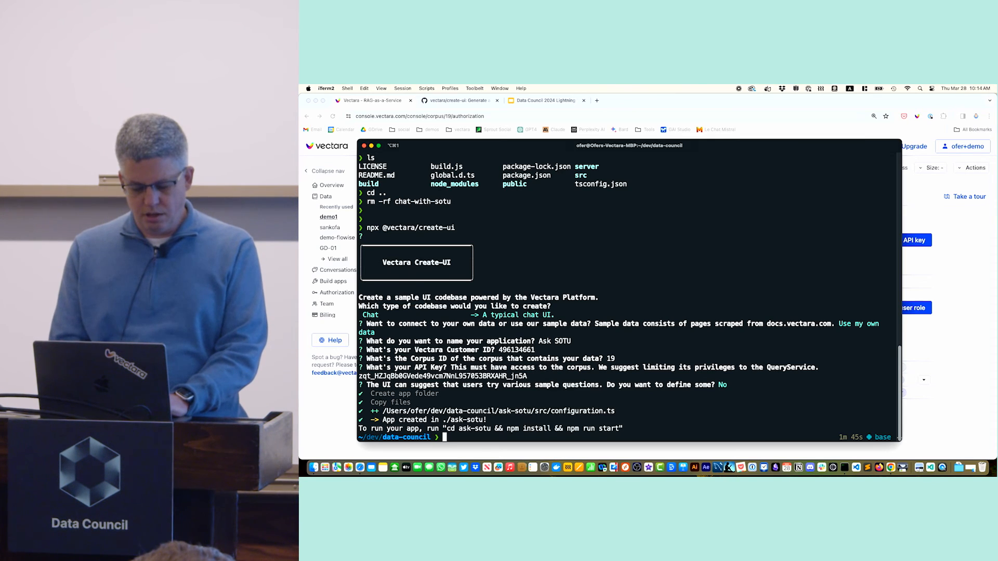
type("cd ask-sotu")
type("npm install")
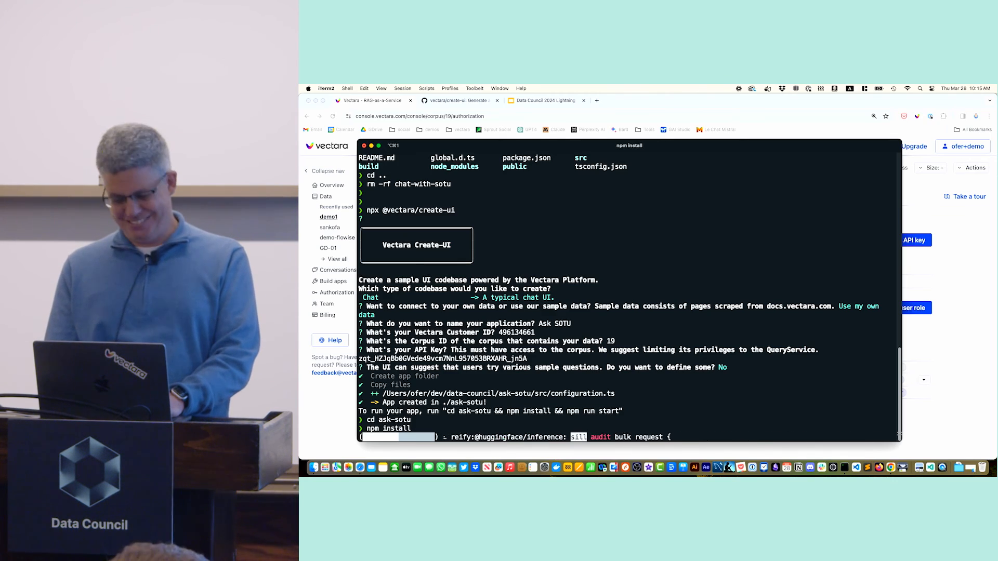
scroll("down", 3)
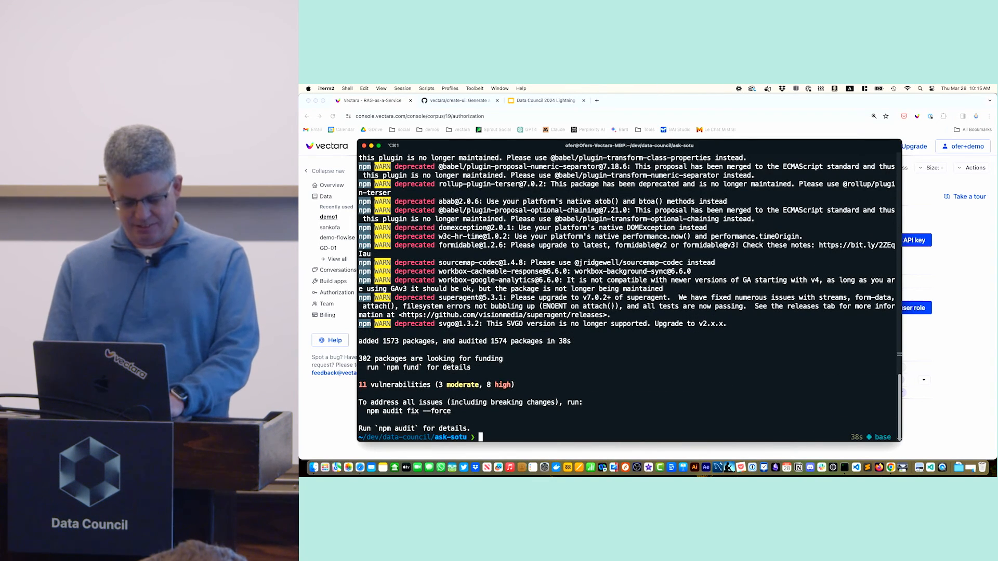
- Start the Ask SOTU app with npm run start, opening its chat page on localhost:4444
type("npm run sta")
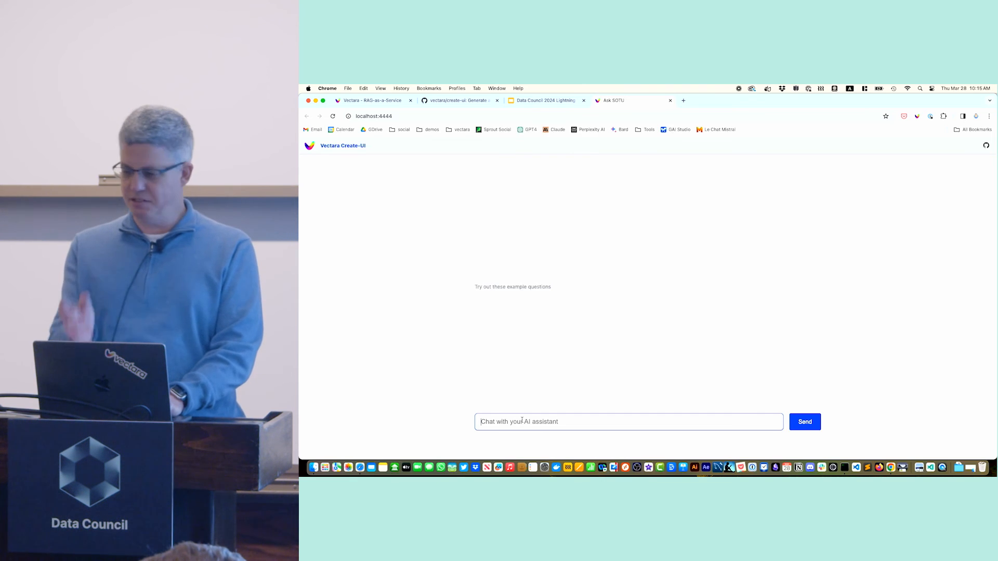
- Ask 'What did the president say about Ukraine?' and view then hide the 3 supporting facts
type("What did the president say")
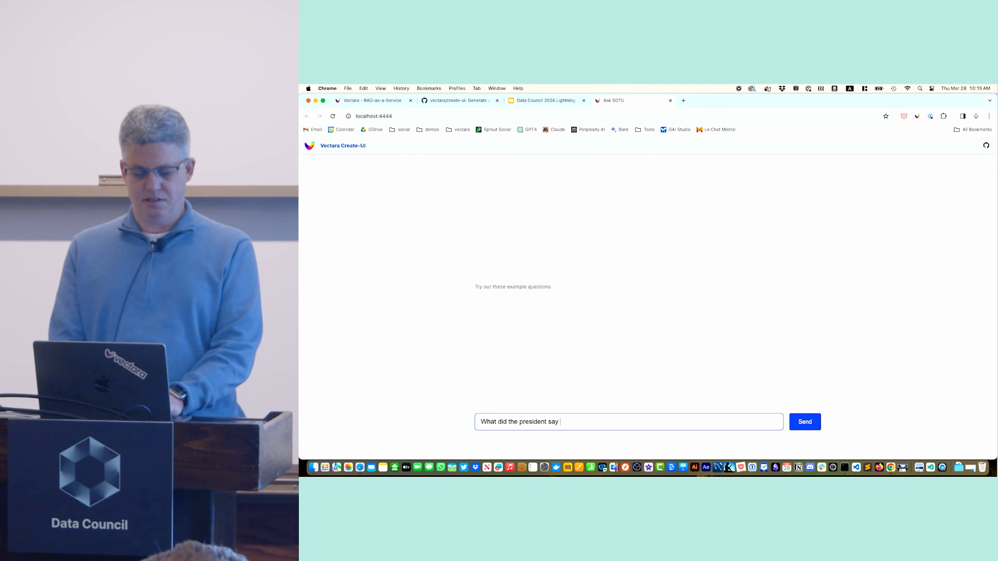
type("about Ukr")
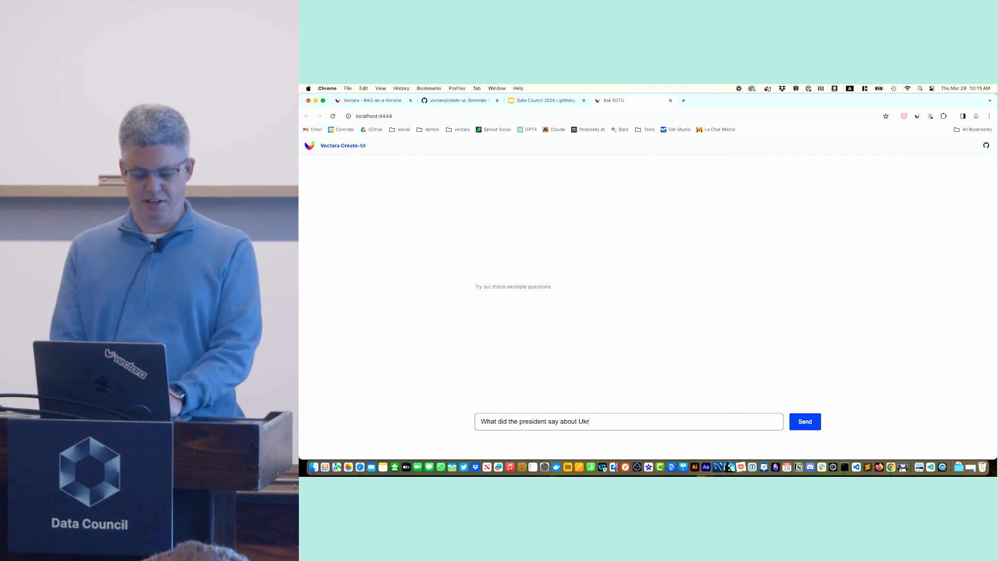
left_click(805, 421)
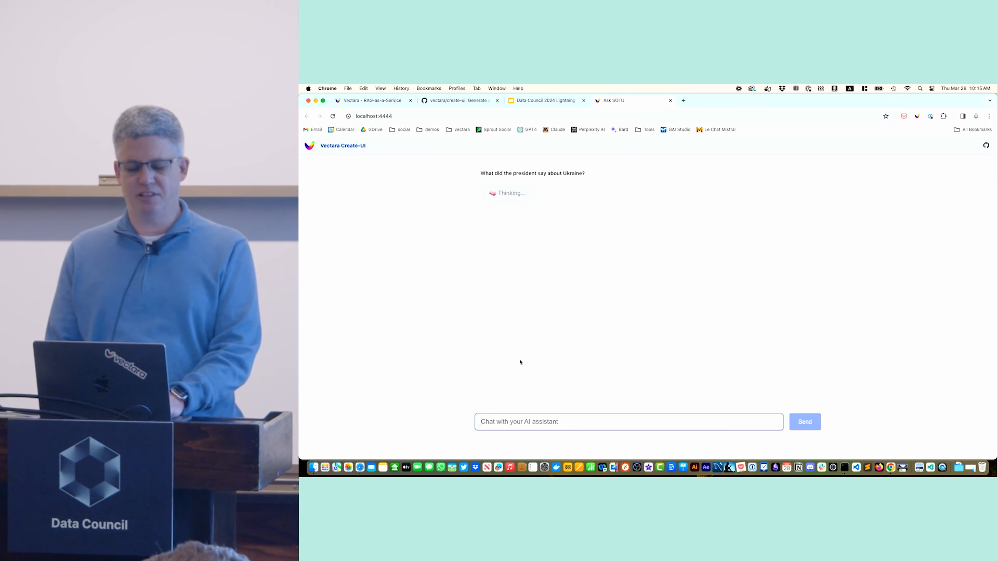
mouse_move(555, 235)
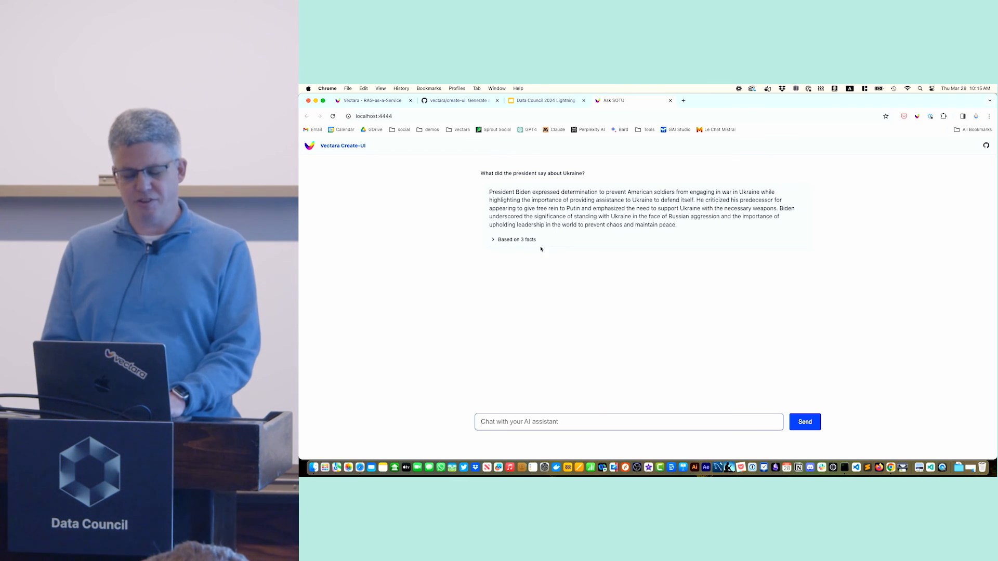
left_click(515, 239)
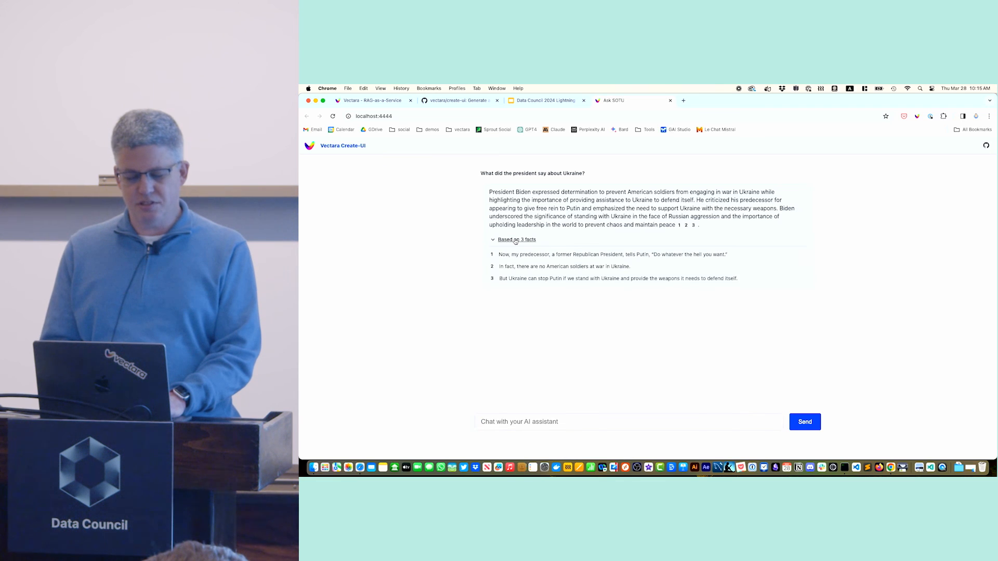
left_click(516, 239)
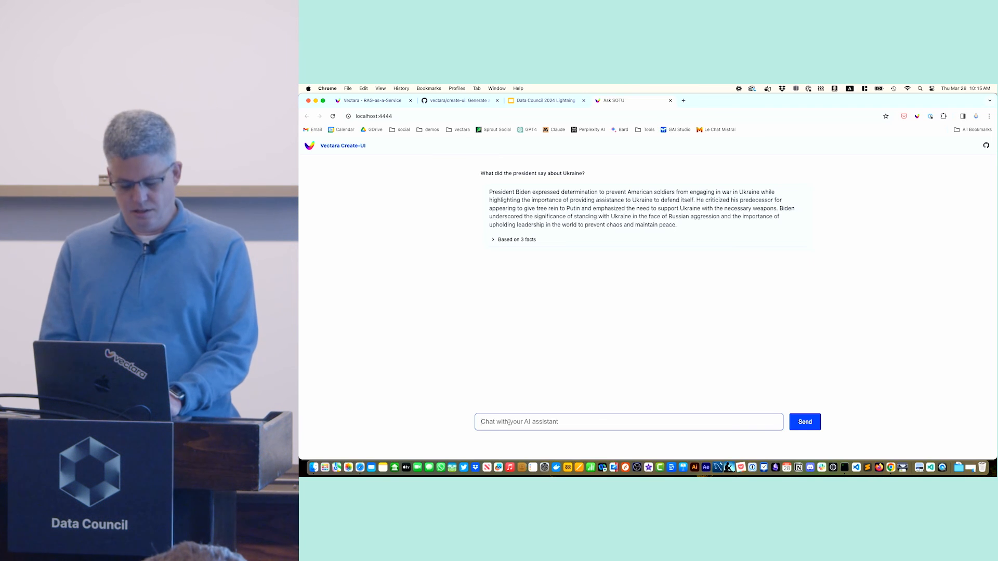
- Ask the chat app 'Are there any american soldiers there?' for a 5-fact answer, then return to the Demo Time slide
type("Are there any americ")
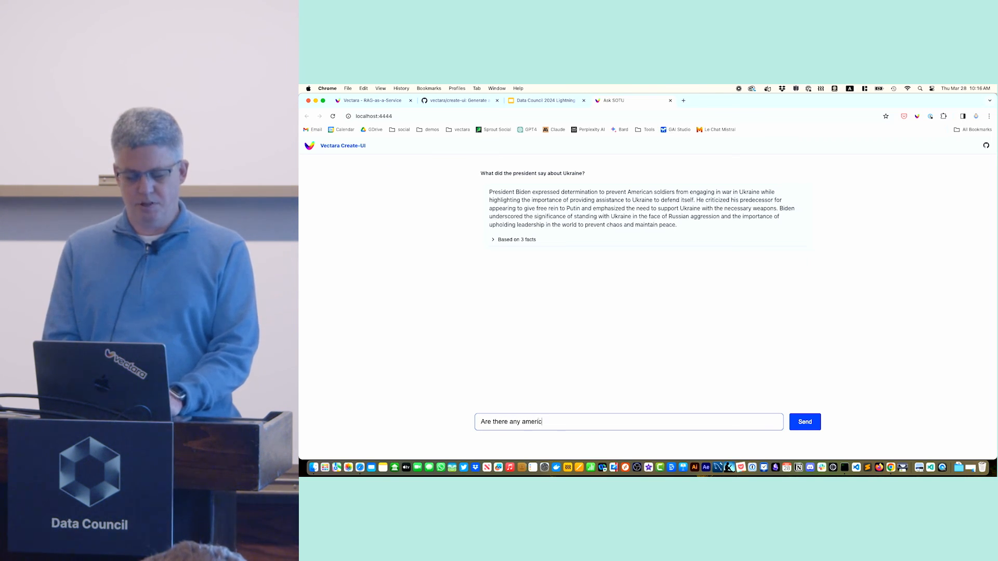
type("an soli")
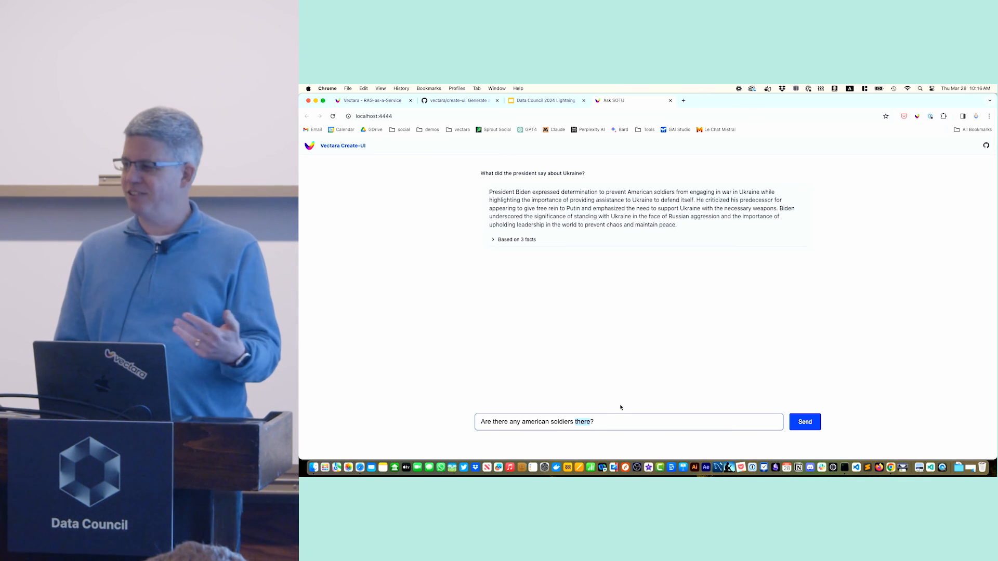
left_click(805, 422)
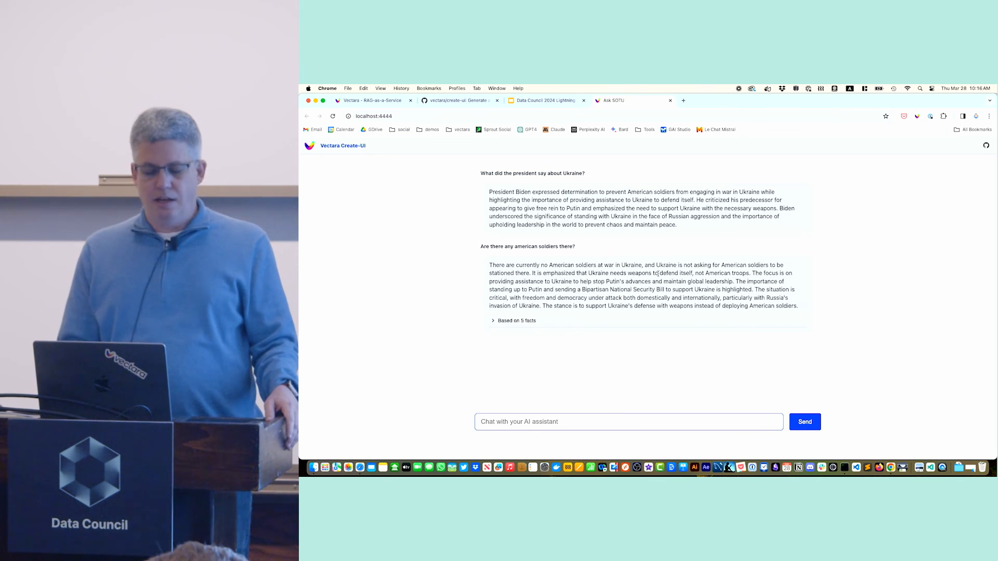
left_click(544, 100)
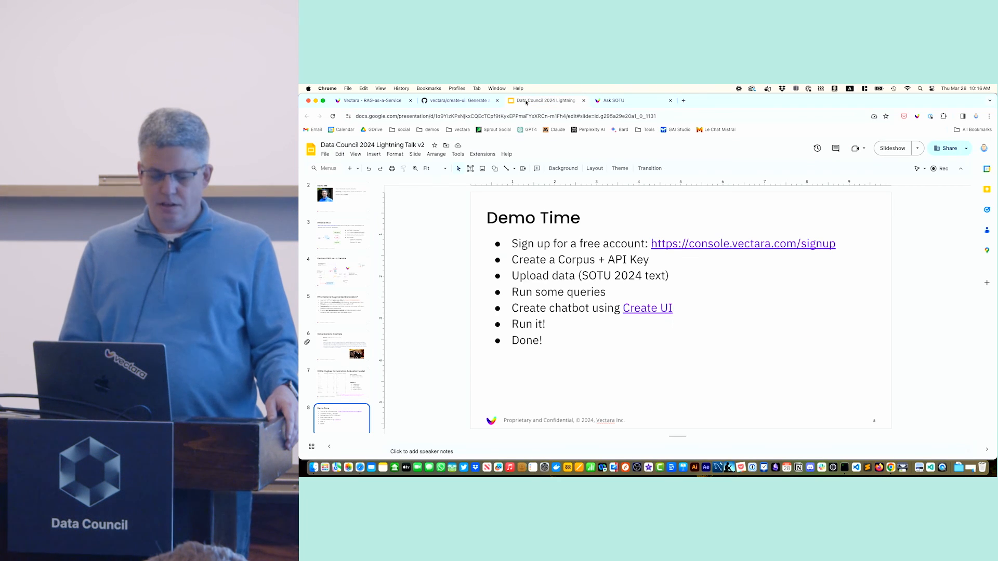